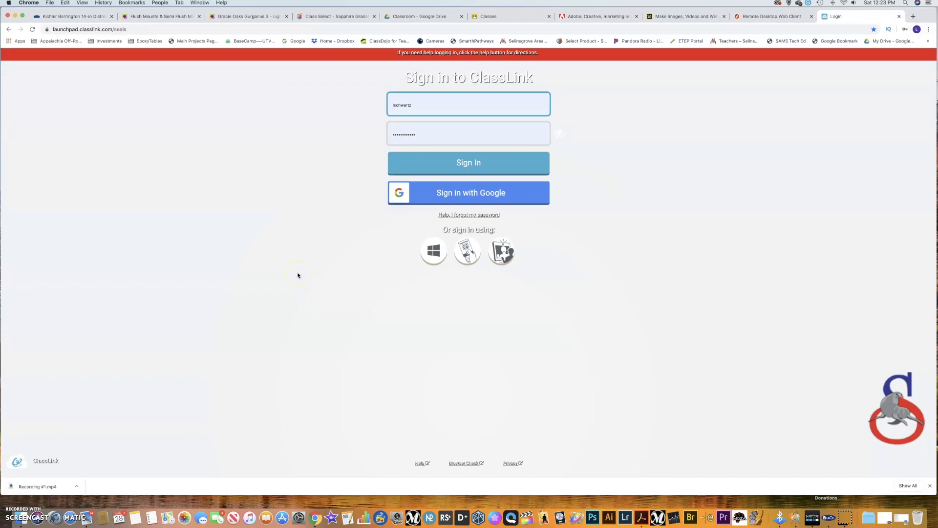
pyautogui.moveTo(306, 282)
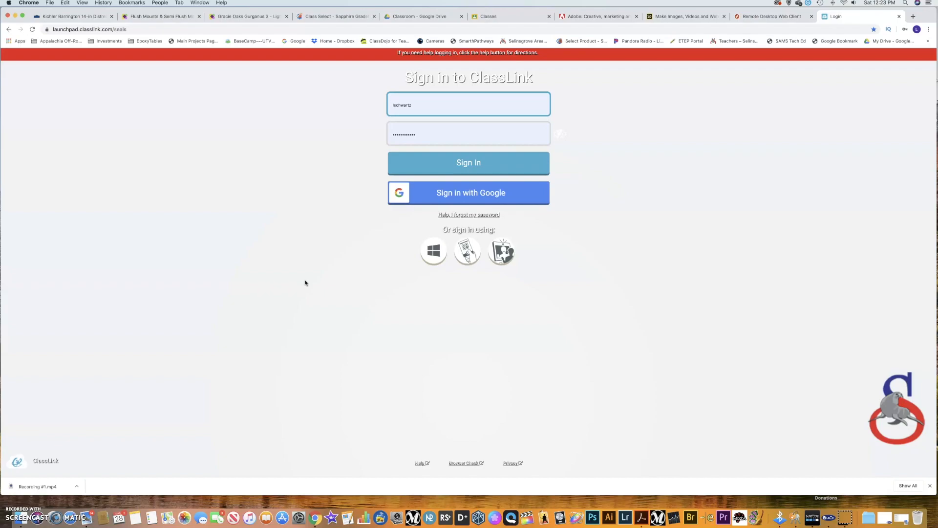
pyautogui.moveTo(262, 288)
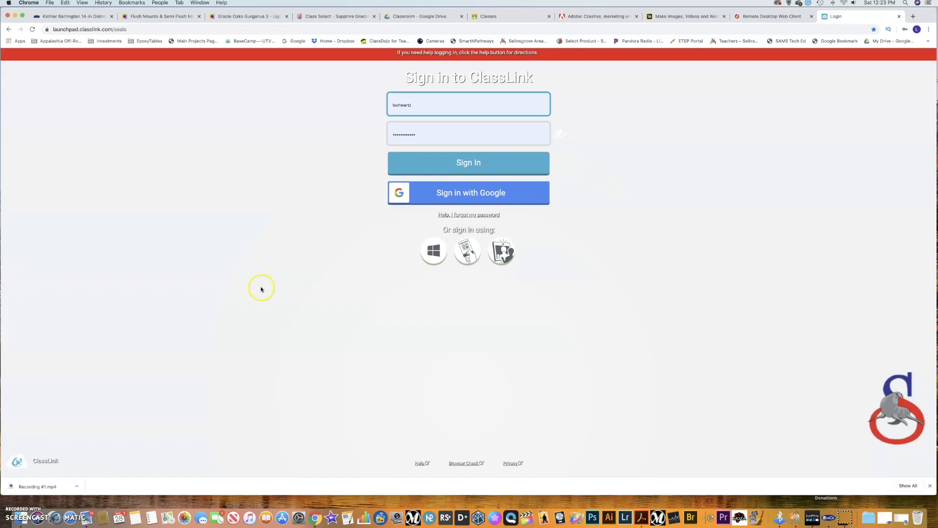
pyautogui.moveTo(357, 151)
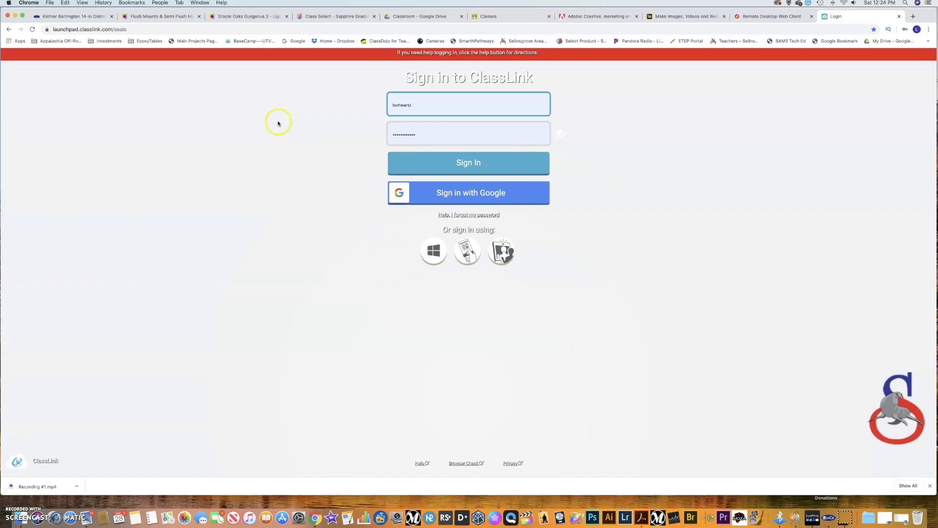
pyautogui.moveTo(420, 92)
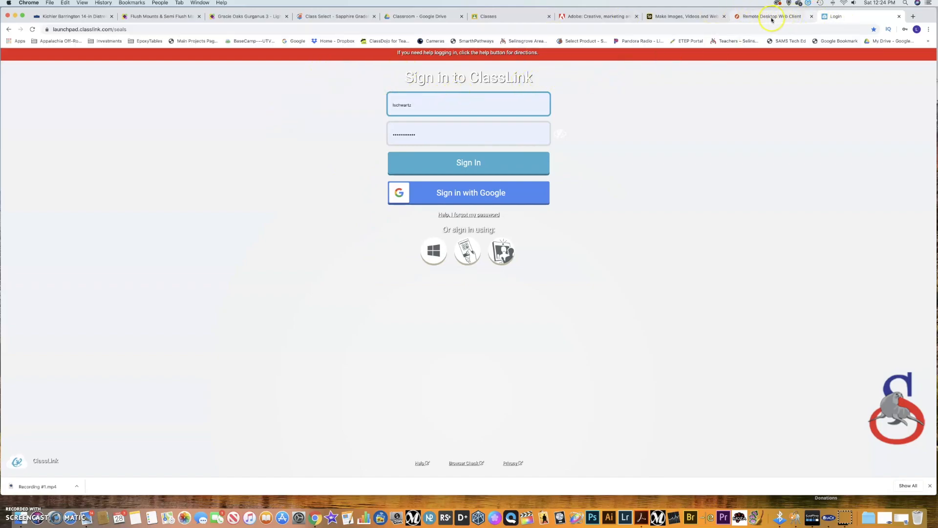
# Sign in to ClassLink so the My Apps launchpad of app tiles loads.
pyautogui.click(774, 16)
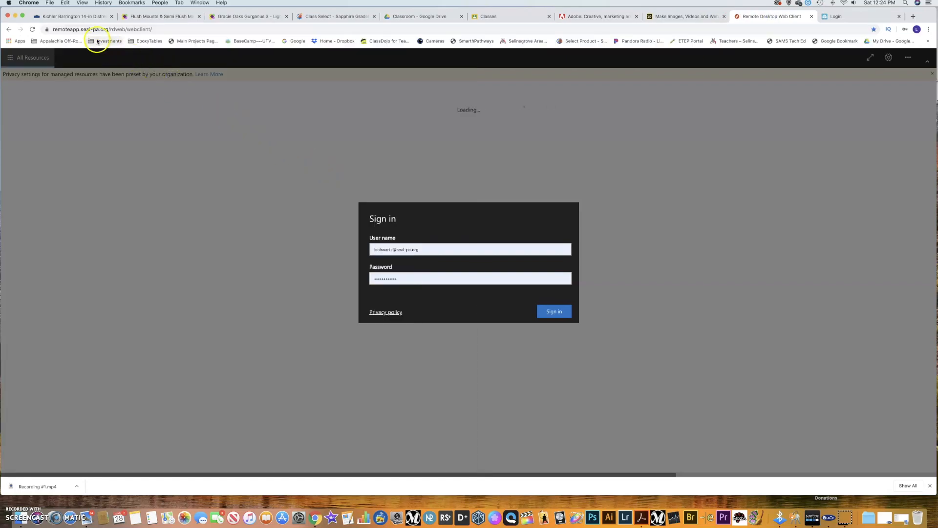
pyautogui.click(837, 15)
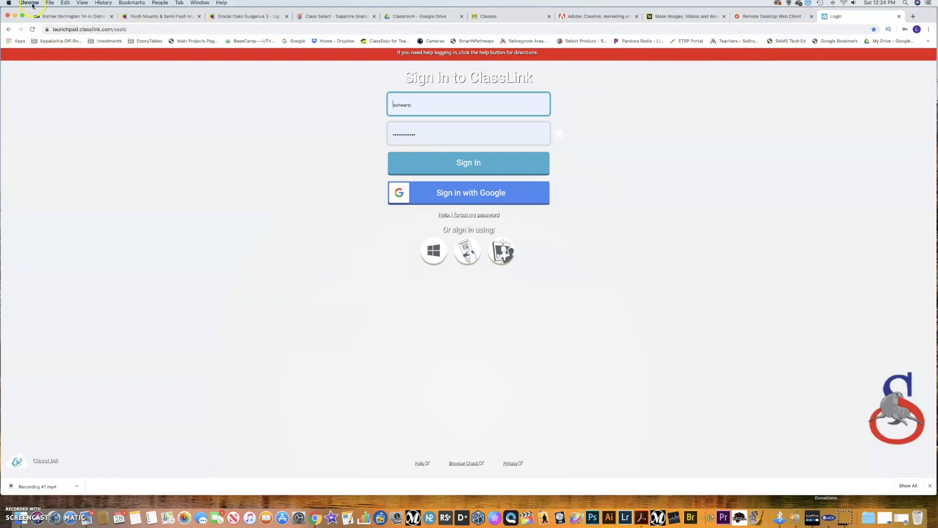
pyautogui.moveTo(207, 296)
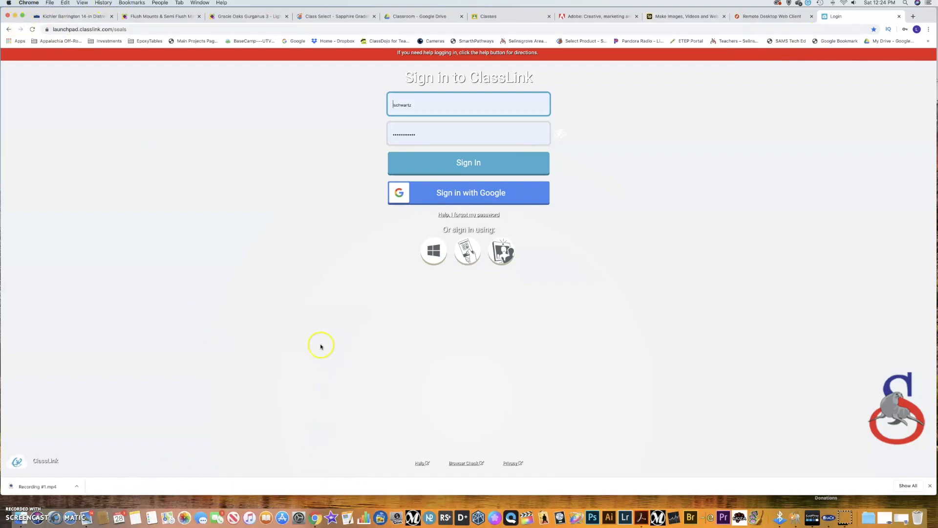
pyautogui.moveTo(323, 338)
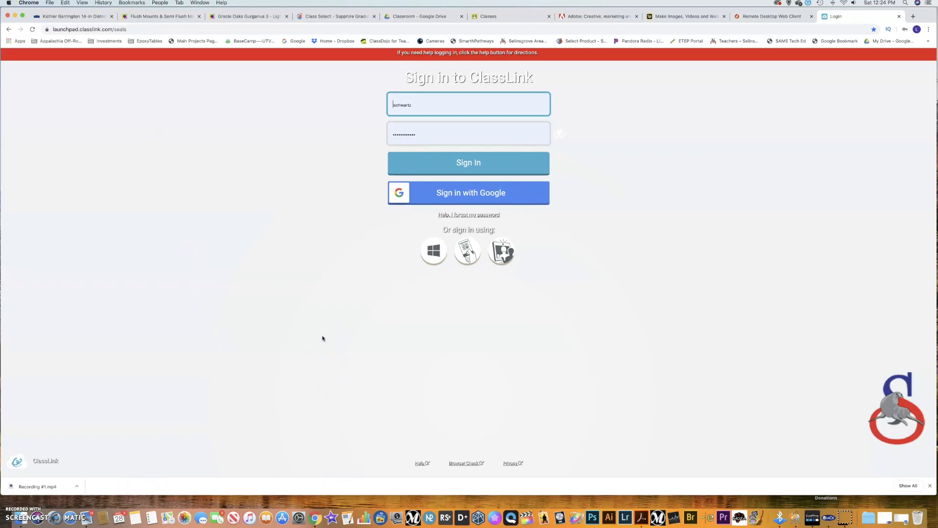
pyautogui.moveTo(335, 339)
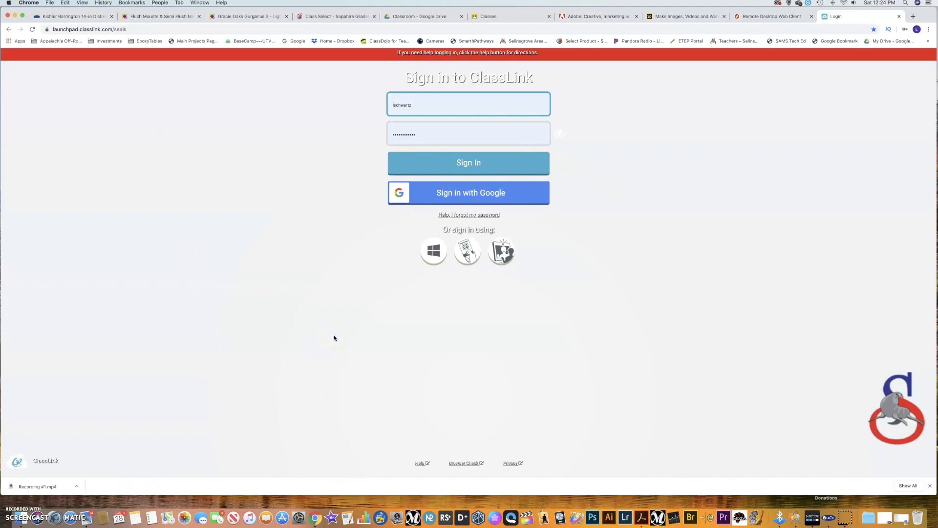
pyautogui.moveTo(195, 121)
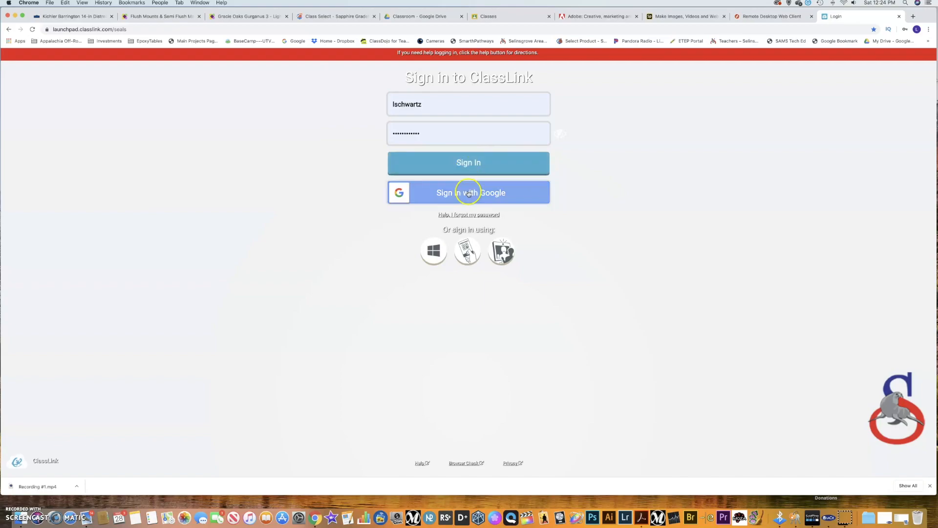
pyautogui.moveTo(467, 192)
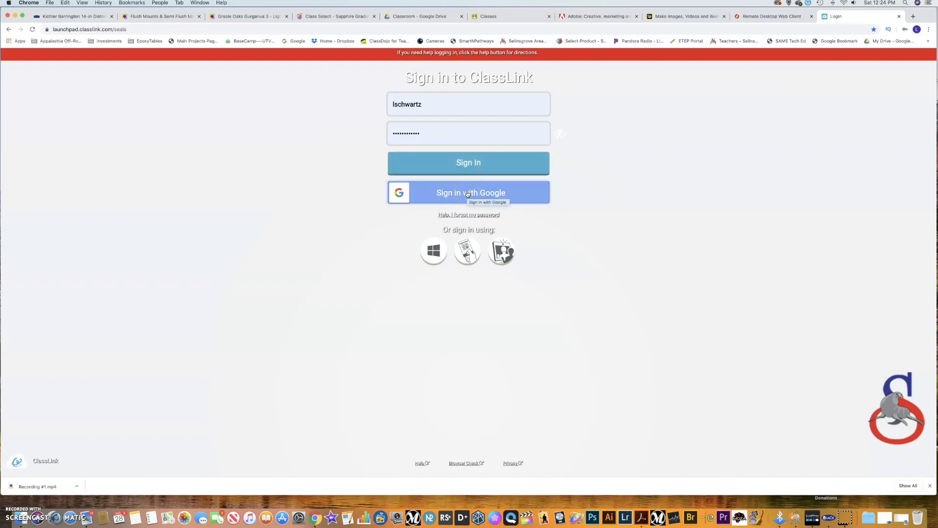
pyautogui.click(469, 162)
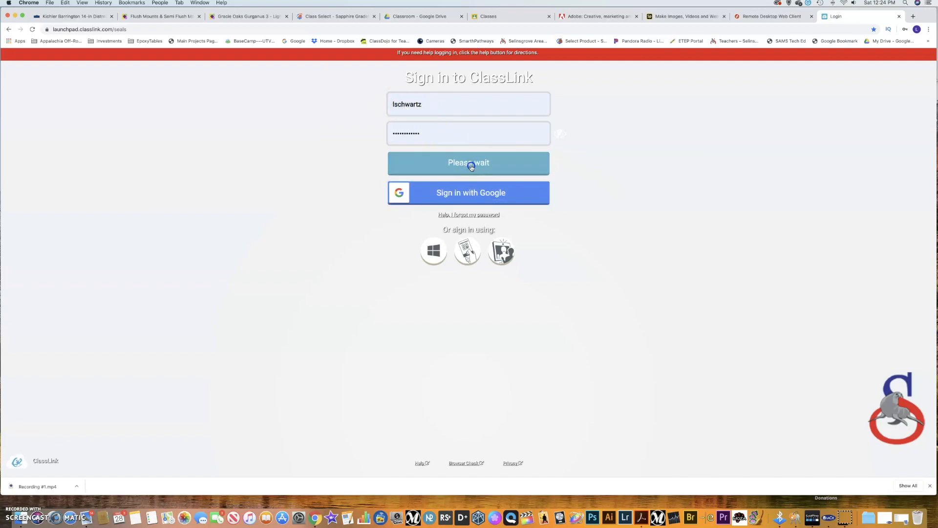
pyautogui.click(468, 163)
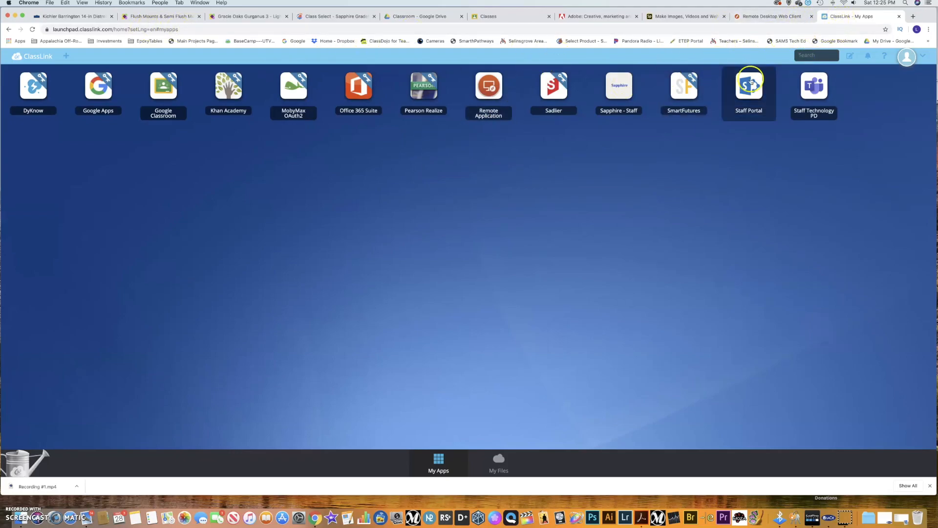
pyautogui.moveTo(653, 106)
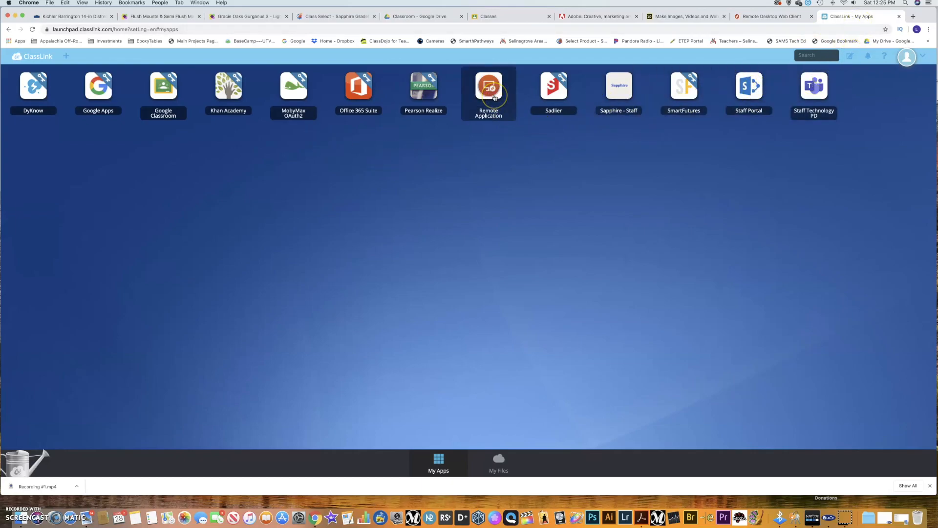
pyautogui.moveTo(491, 92)
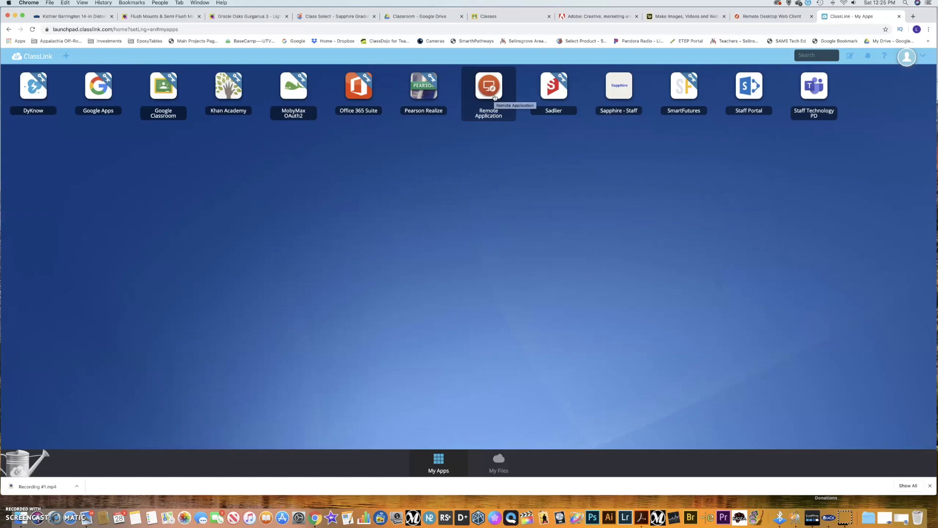
# Launch the Remote Application from the dashboard and sign in to the Remote Desktop Web Client.
pyautogui.click(489, 88)
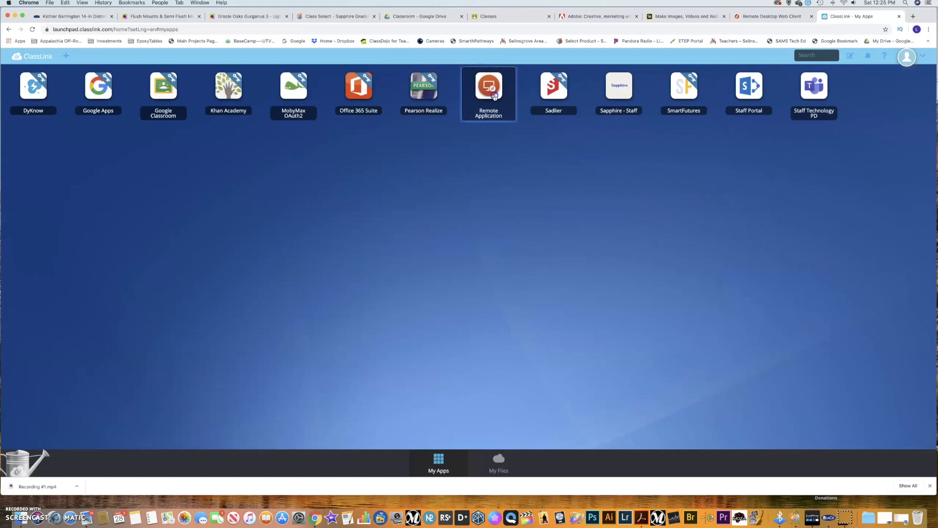
pyautogui.click(488, 86)
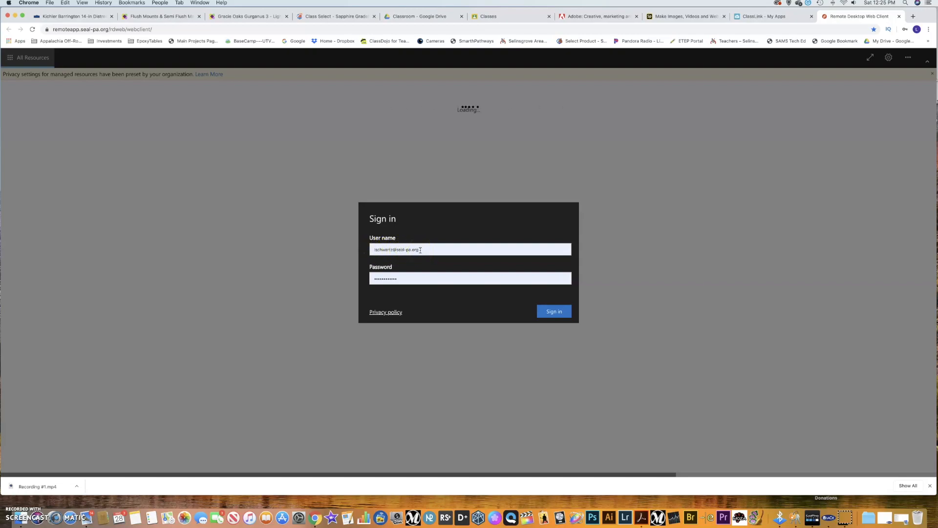
pyautogui.click(402, 277)
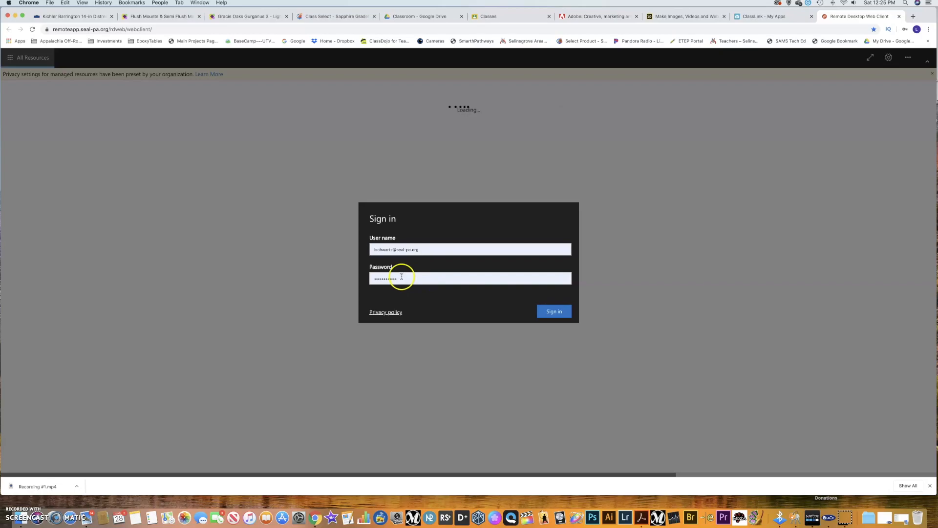
pyautogui.click(553, 310)
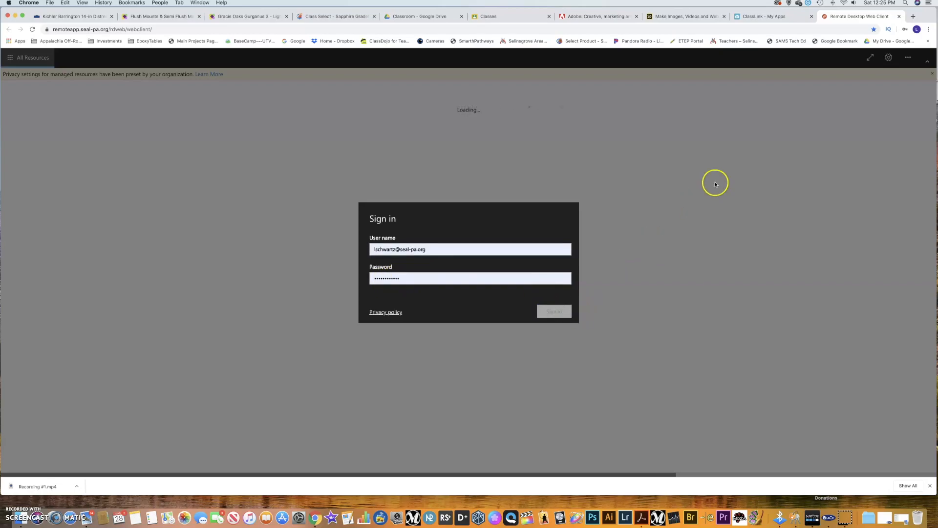
pyautogui.click(554, 311)
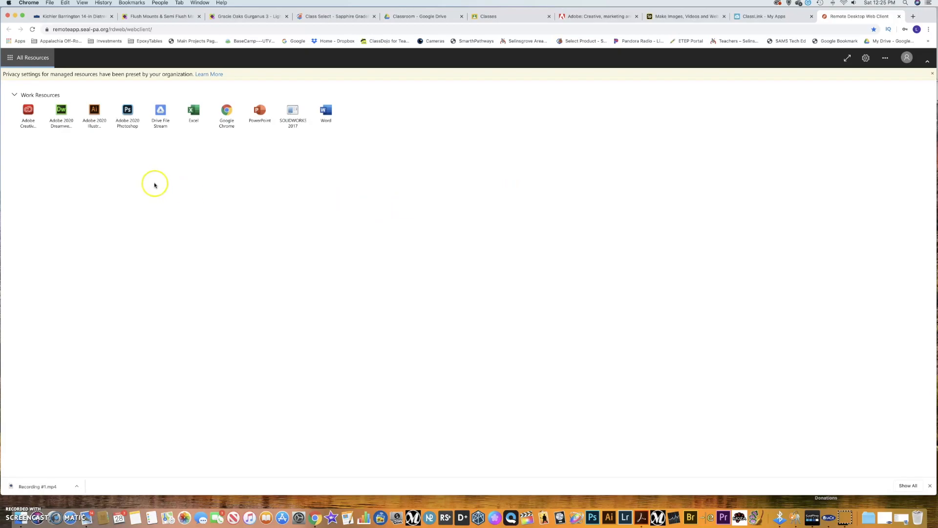
pyautogui.moveTo(141, 165)
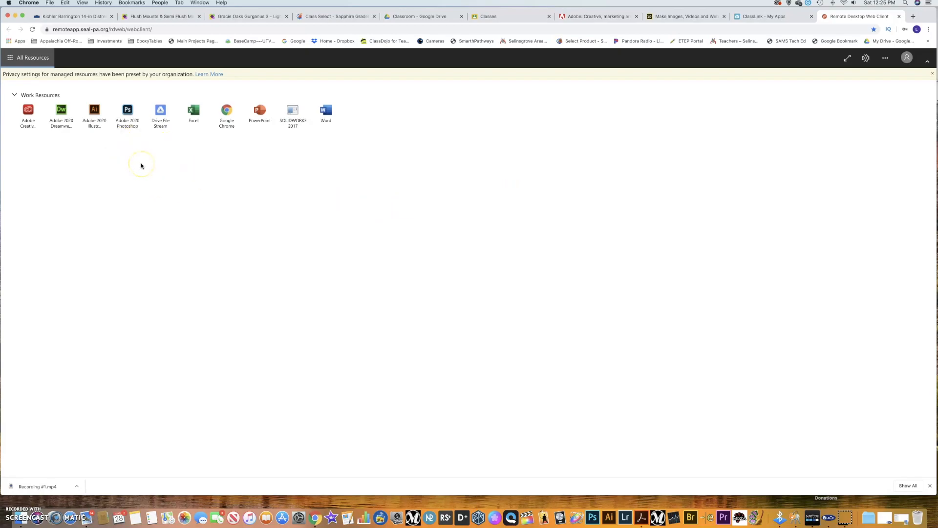
pyautogui.moveTo(221, 149)
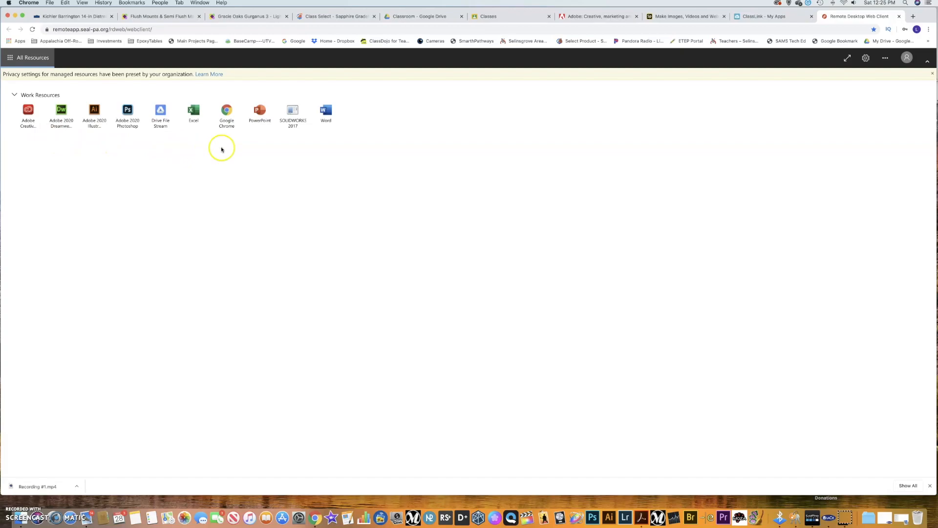
# Select the SOLIDWORKS 2017 app in the Work Resources list.
pyautogui.click(293, 112)
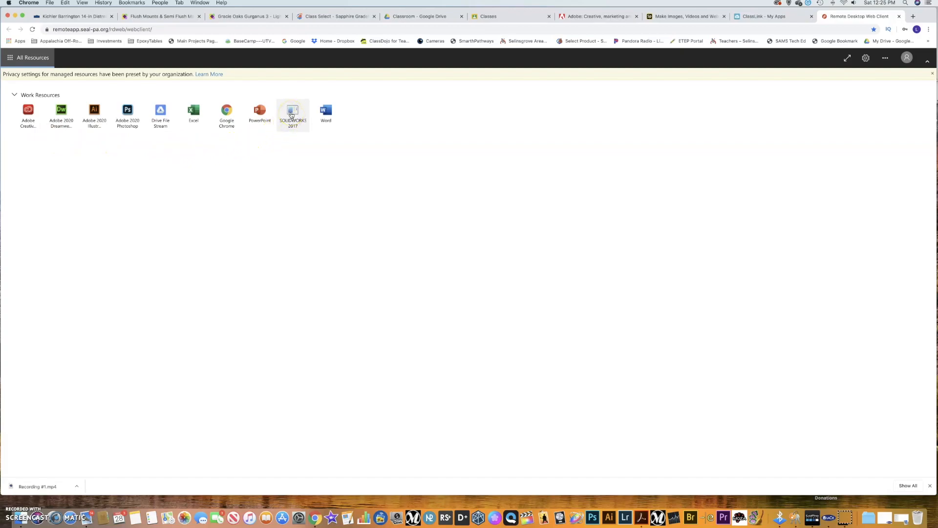
# Launch SOLIDWORKS 2017 in the remote session and hide the menu flyout to show the toolbar.
pyautogui.doubleClick(292, 115)
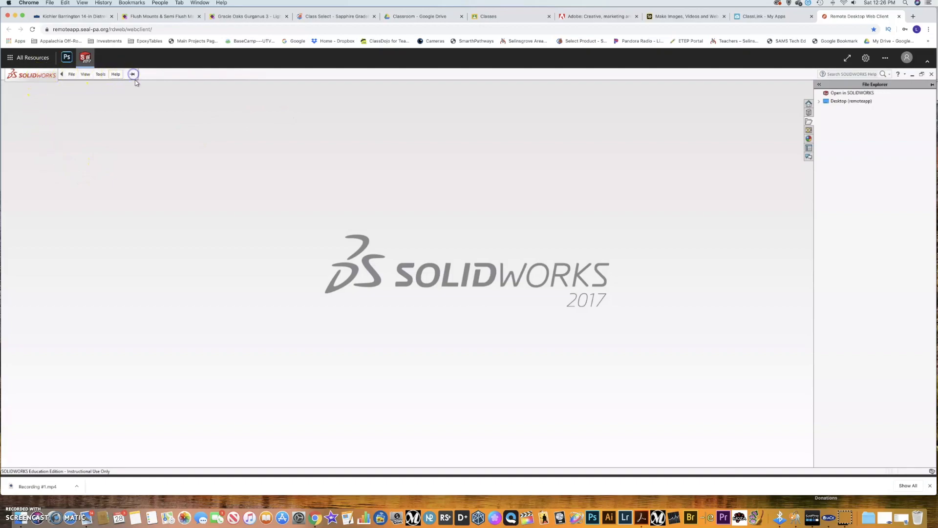
pyautogui.click(132, 75)
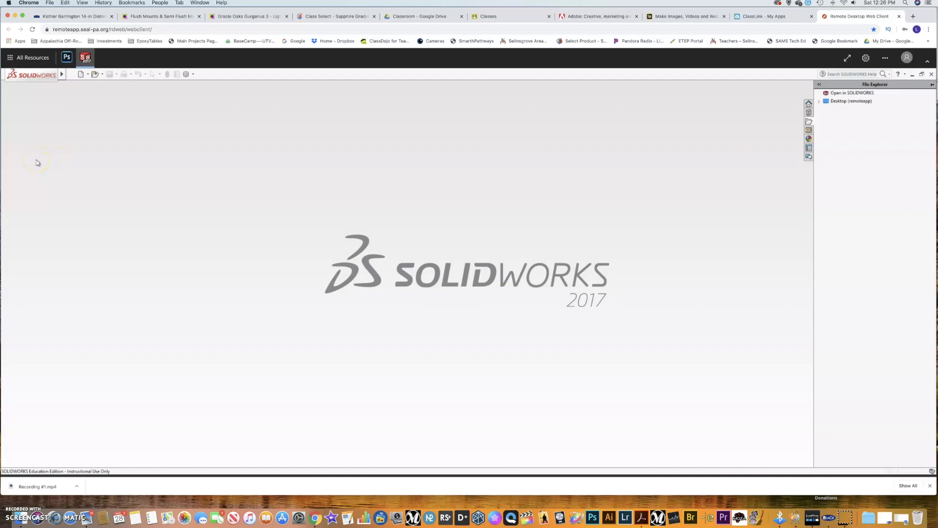
pyautogui.moveTo(26, 141)
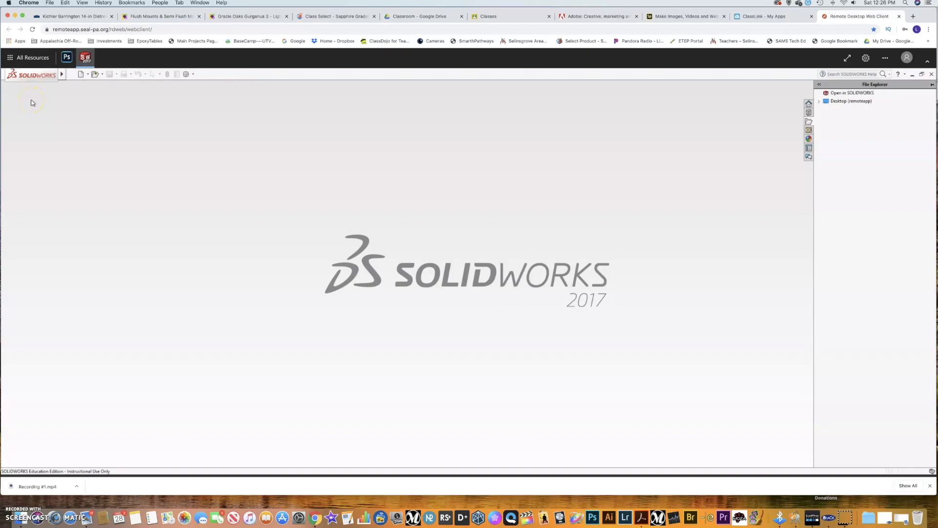
# Pin the SOLIDWORKS menu names open, then return to the remote client's Work Resources list.
pyautogui.click(29, 76)
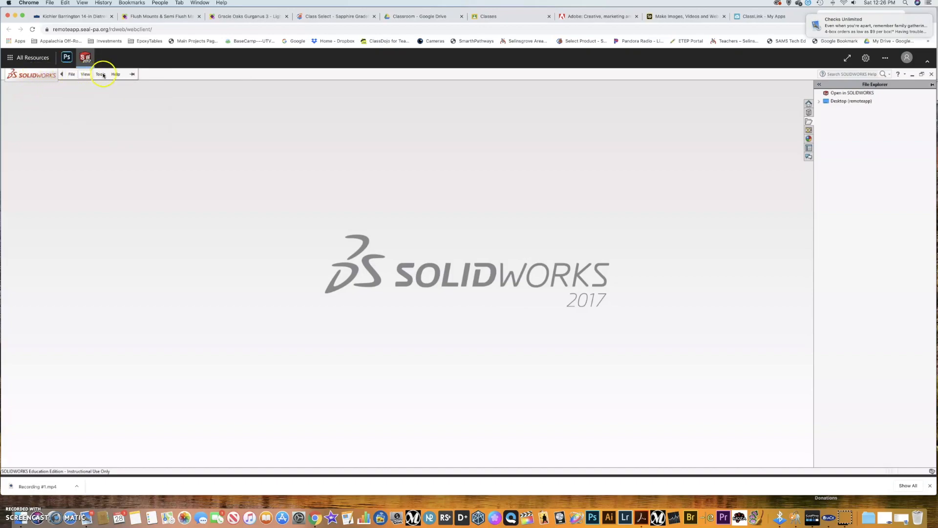
pyautogui.click(115, 74)
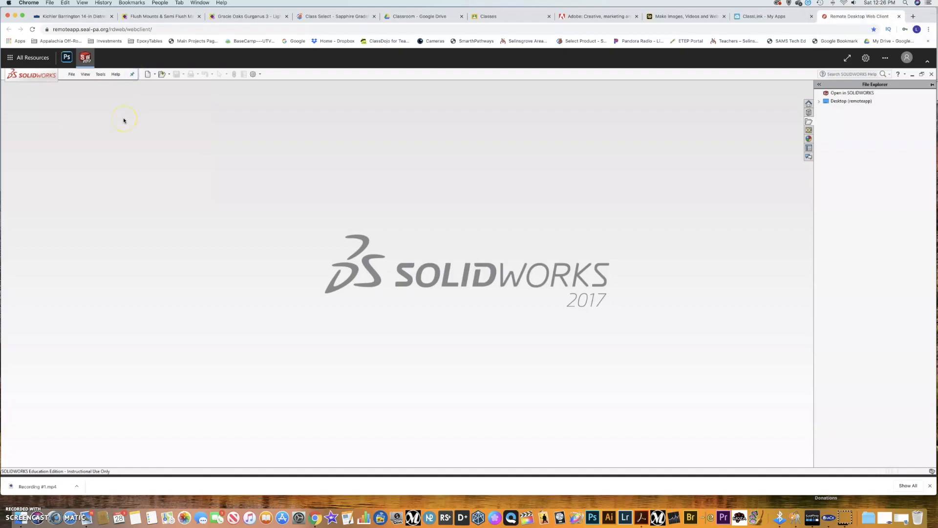
pyautogui.moveTo(94, 171)
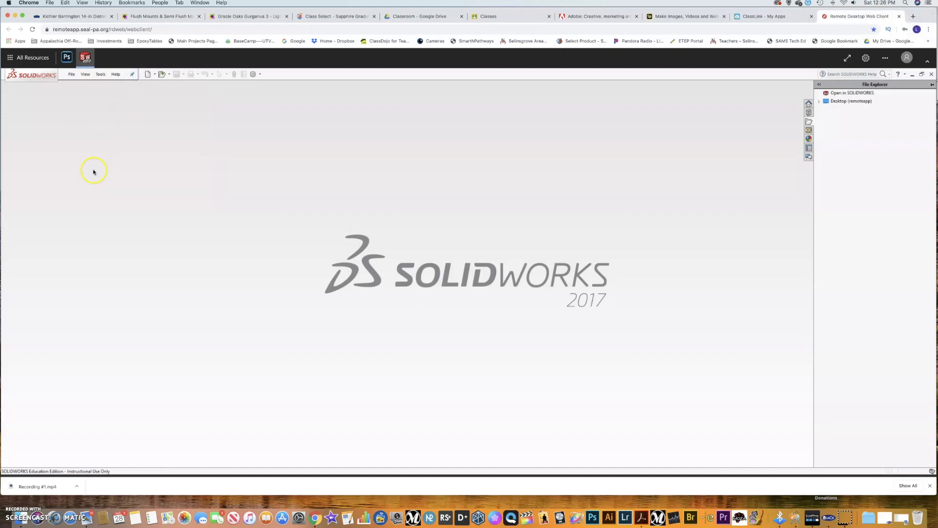
pyautogui.moveTo(91, 164)
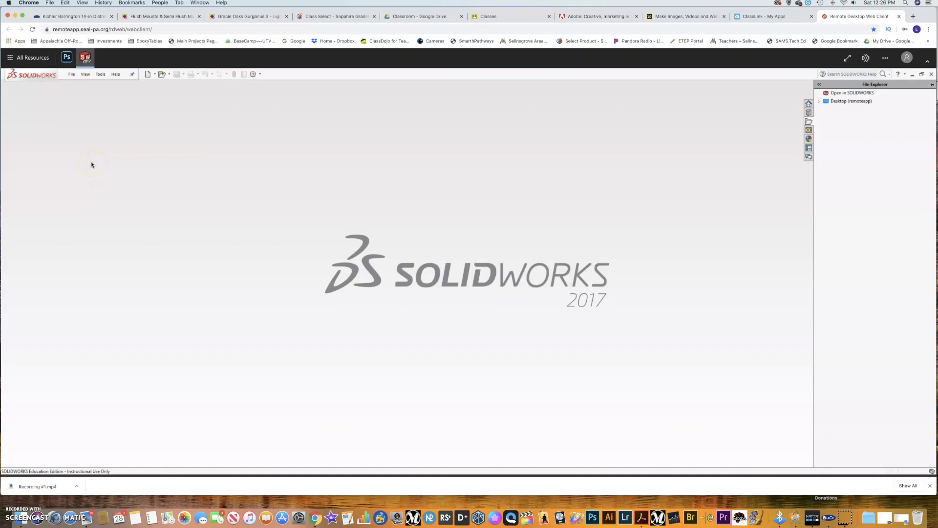
pyautogui.moveTo(158, 178)
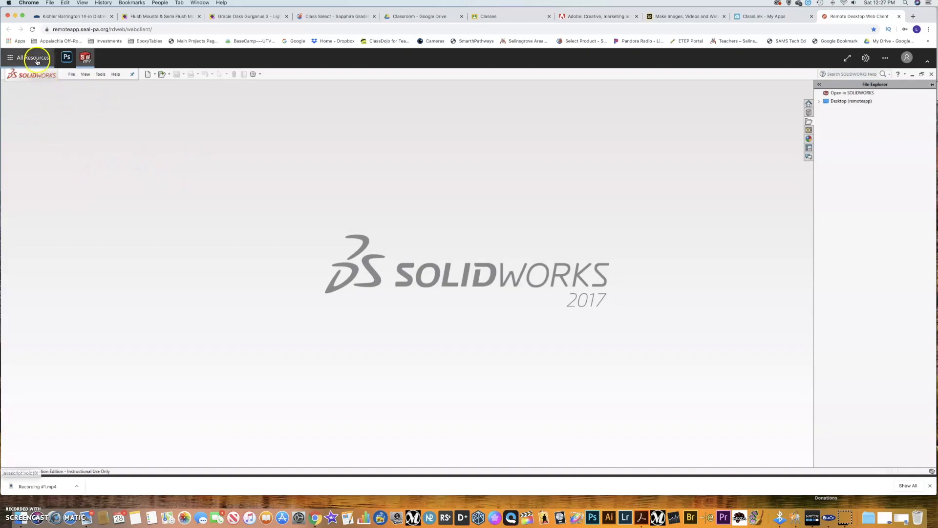
pyautogui.click(30, 59)
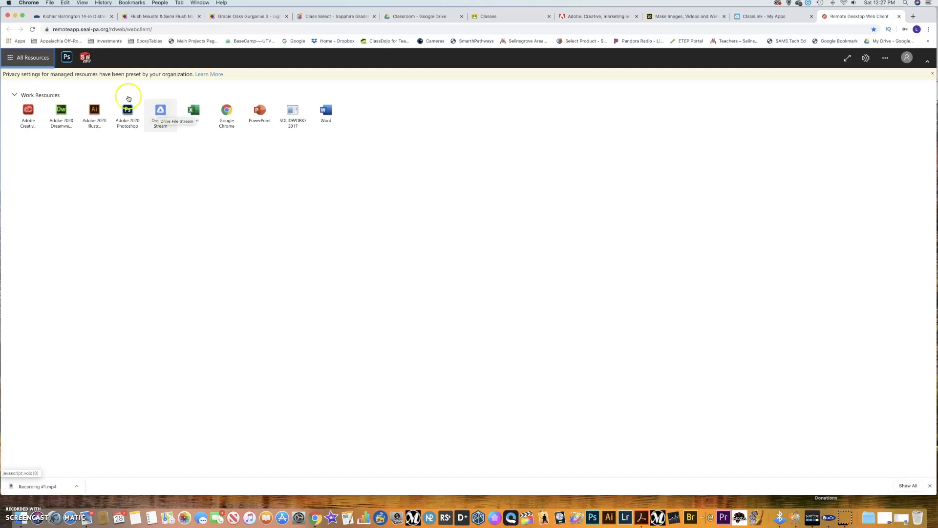
pyautogui.moveTo(169, 316)
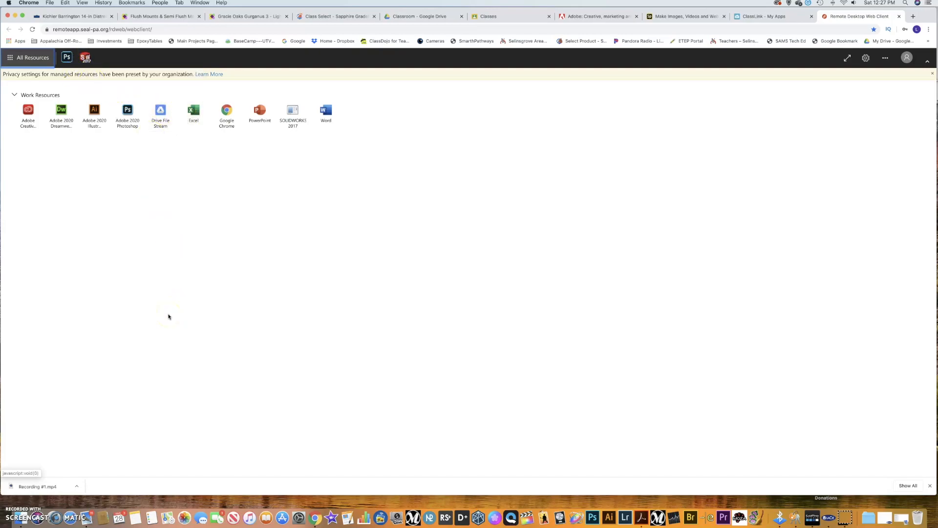
# Bring the SOLIDWORKS window back to front and start File > Open to show the Open dialog.
pyautogui.click(84, 57)
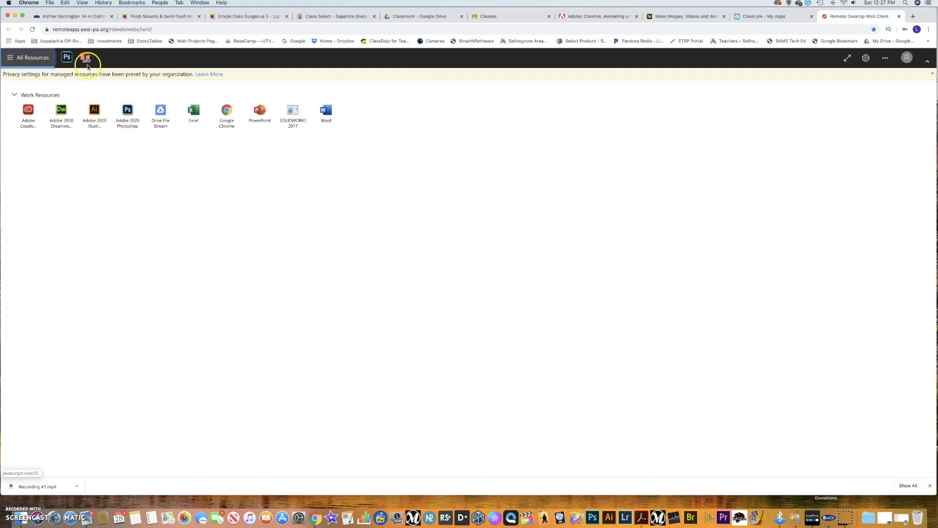
pyautogui.moveTo(87, 64)
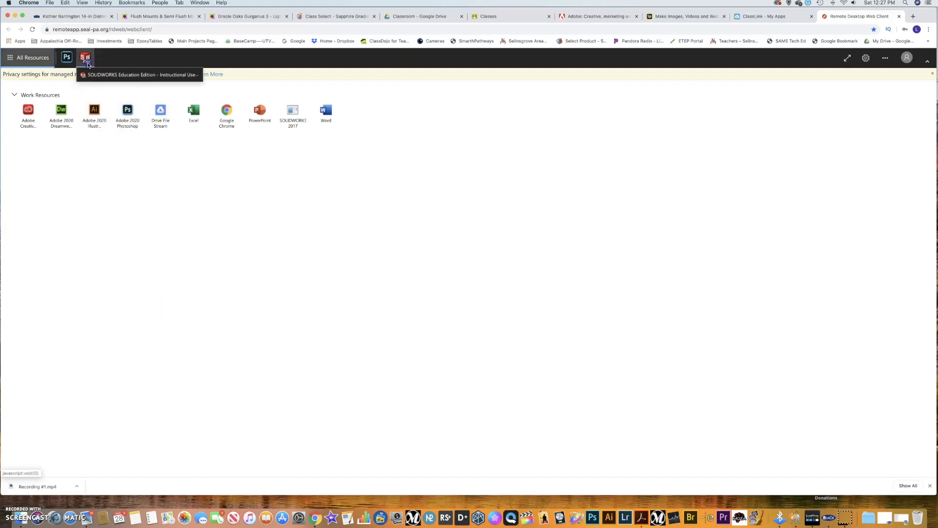
pyautogui.click(85, 57)
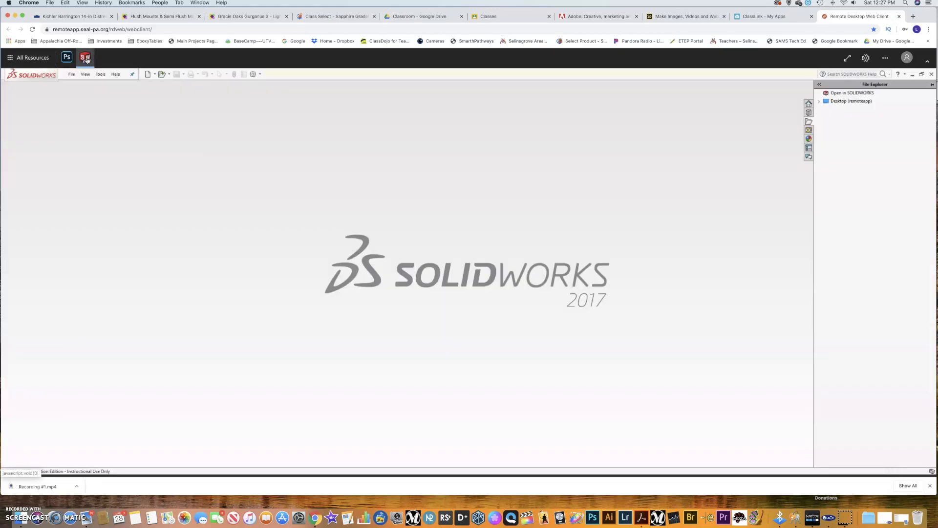
pyautogui.click(72, 75)
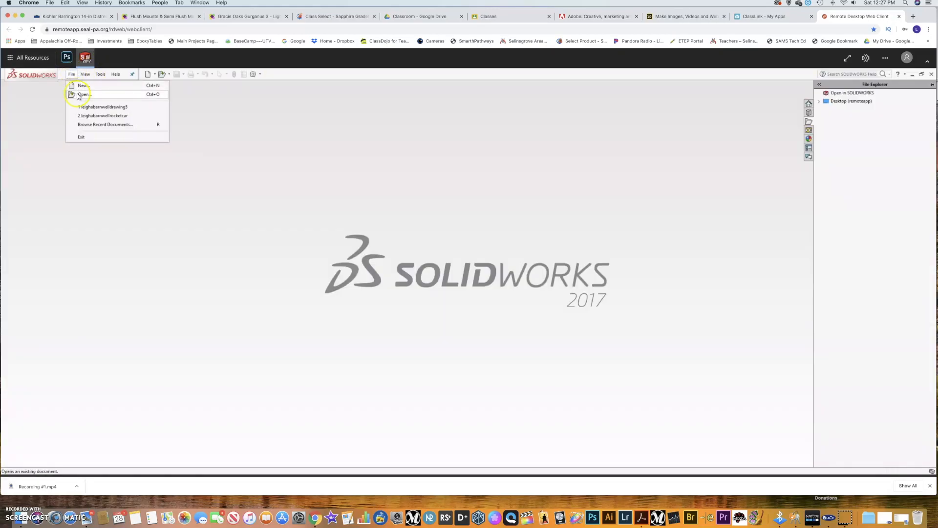
pyautogui.click(82, 95)
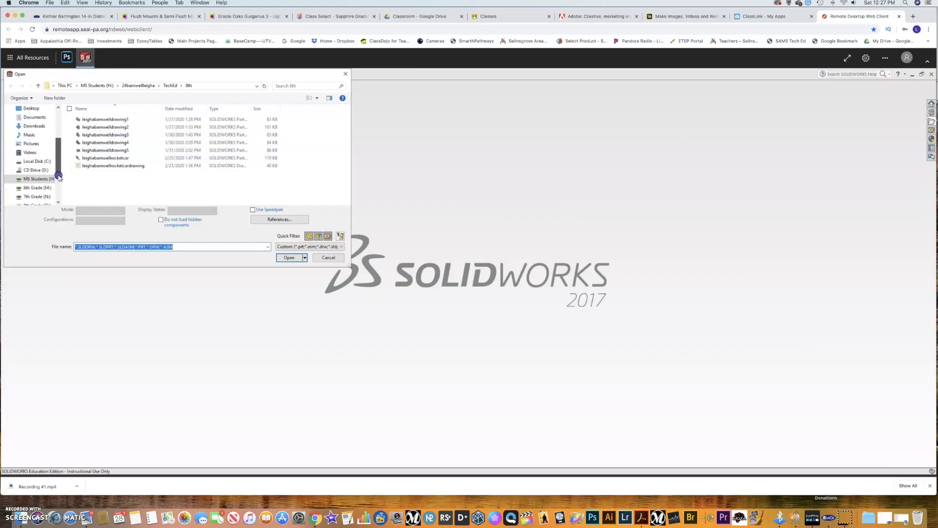
# Browse into the teachers' Z: drive in the Open dialog, then cancel without opening a file.
pyautogui.scroll(-3)
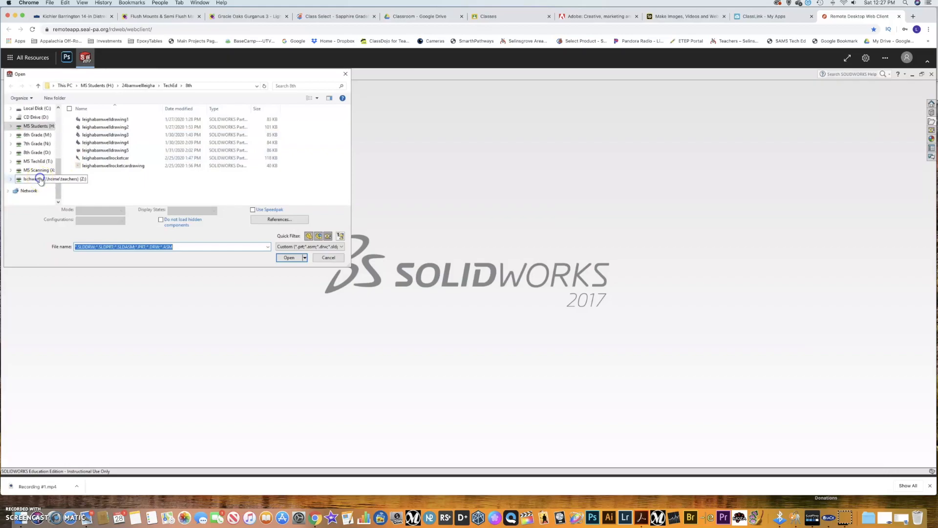
pyautogui.doubleClick(39, 178)
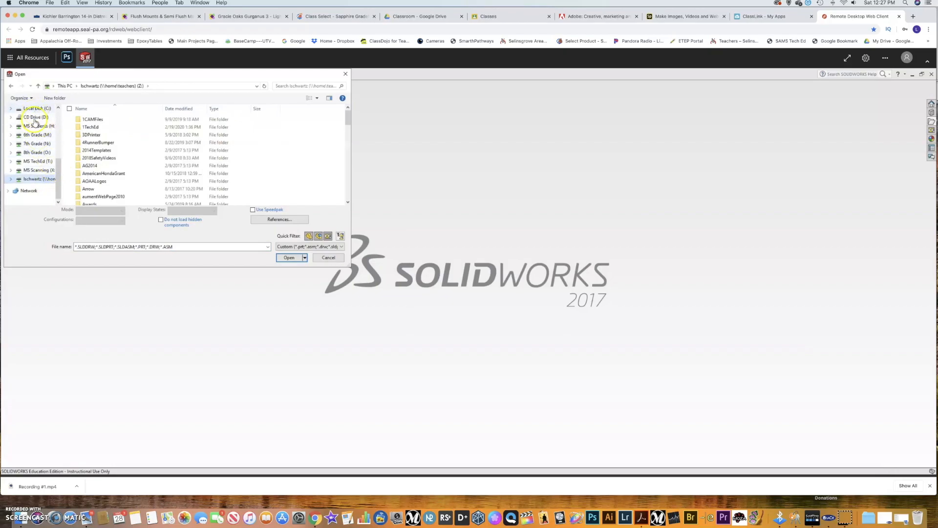
pyautogui.click(97, 143)
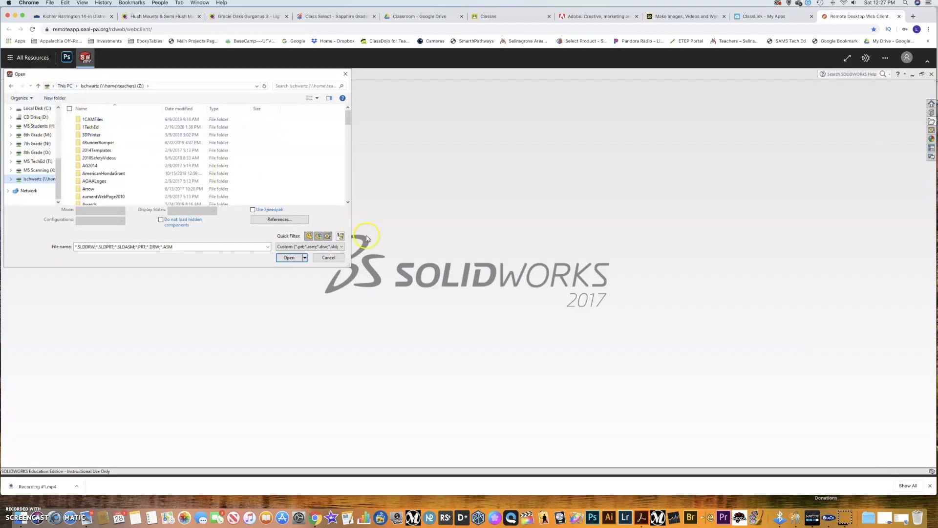
pyautogui.click(328, 258)
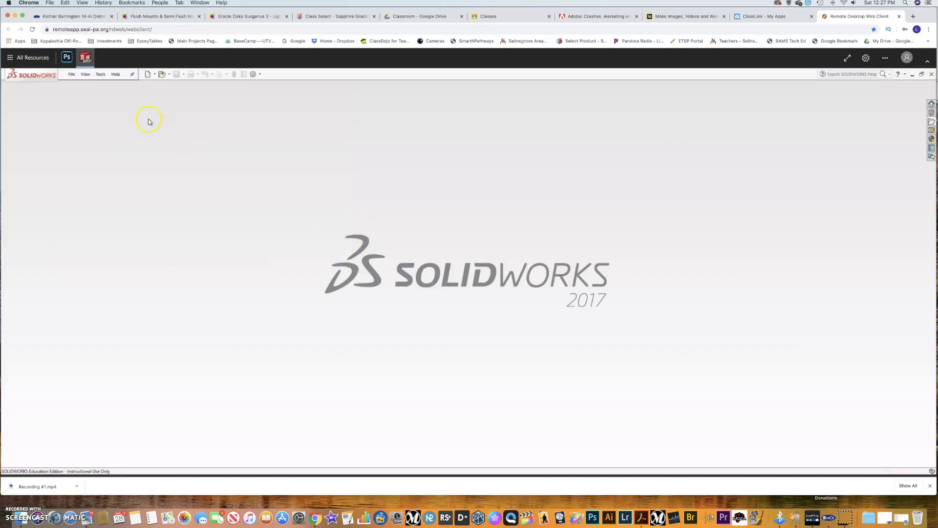
# Return to the Work Resources list and launch the Drive File Stream resource.
pyautogui.click(30, 57)
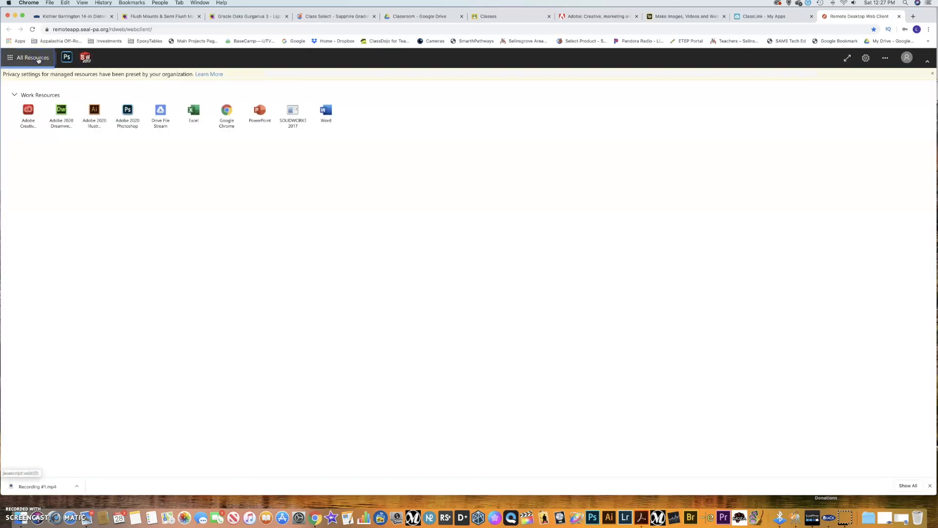
pyautogui.click(94, 110)
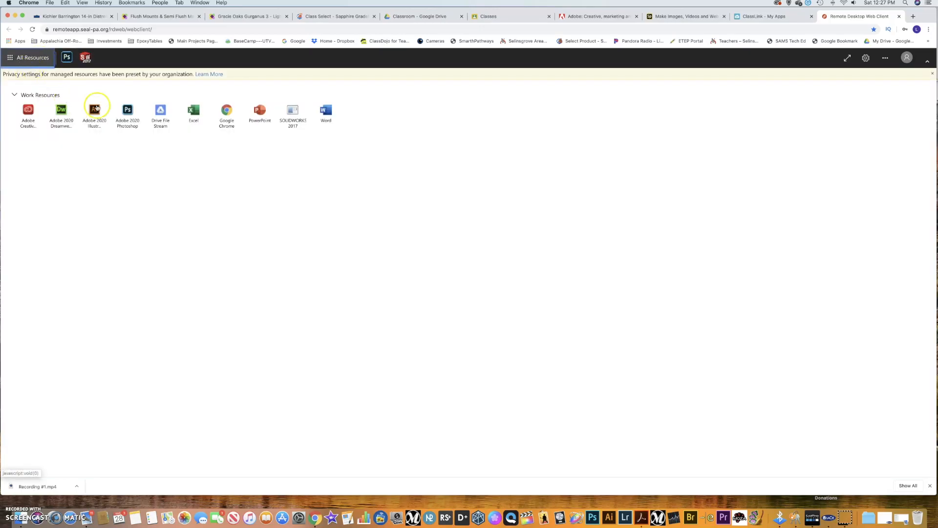
pyautogui.click(160, 112)
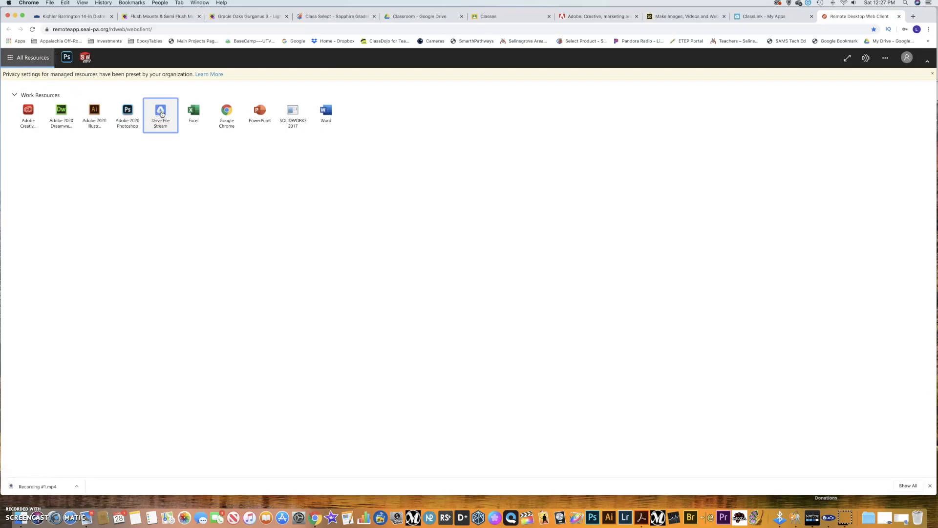
pyautogui.doubleClick(160, 109)
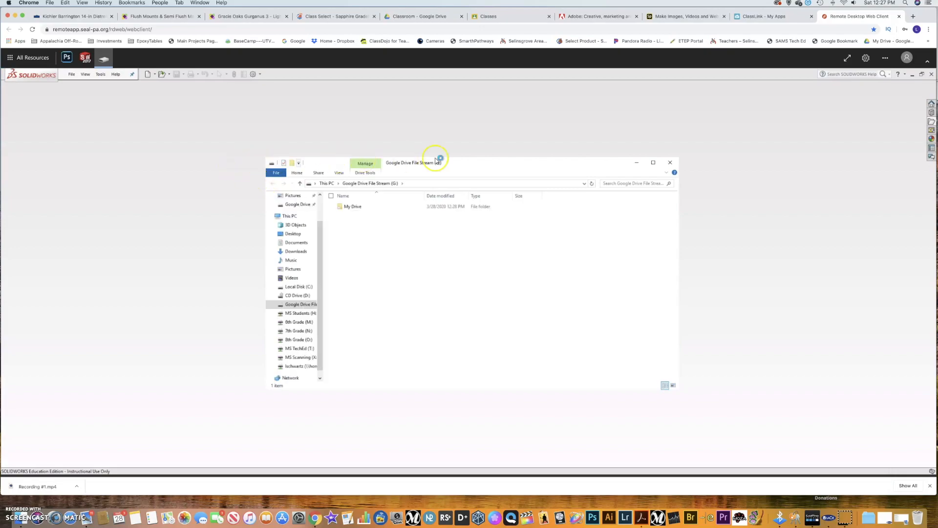
pyautogui.moveTo(456, 167)
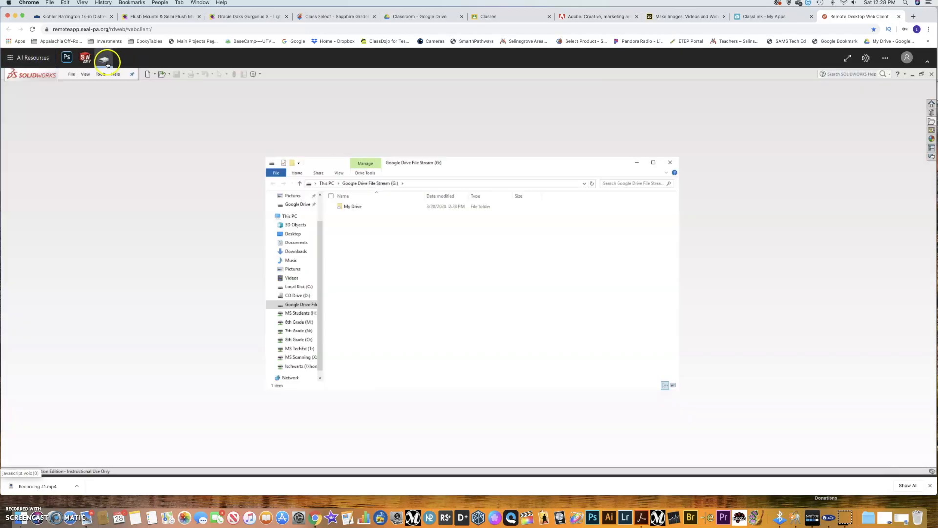
pyautogui.moveTo(84, 58)
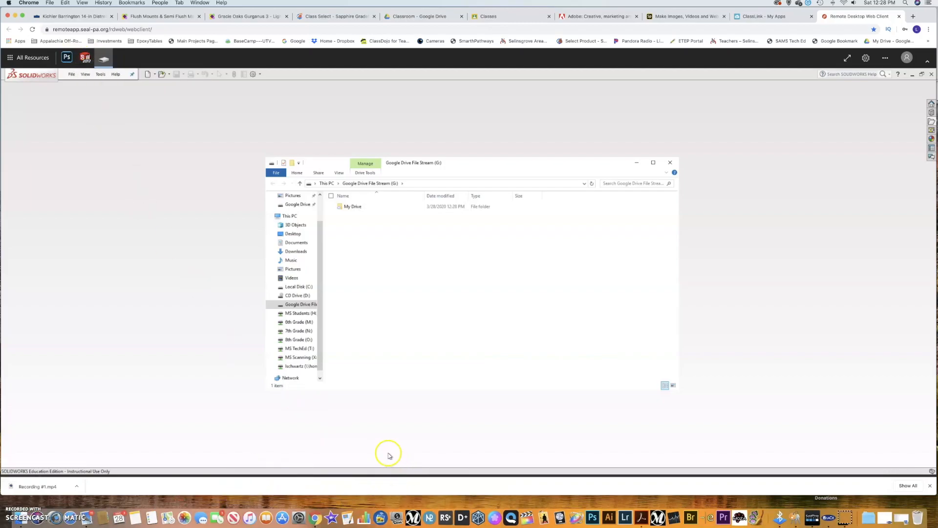
pyautogui.moveTo(532, 499)
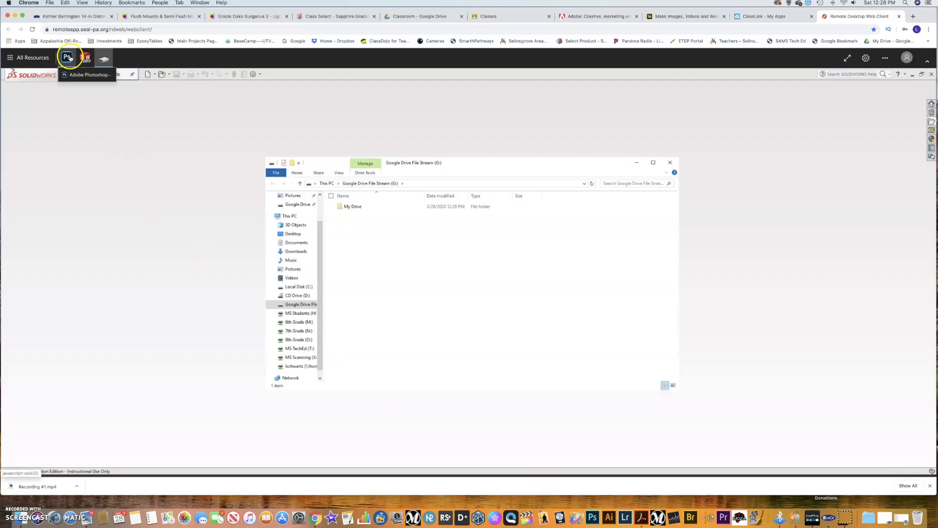
pyautogui.moveTo(103, 58)
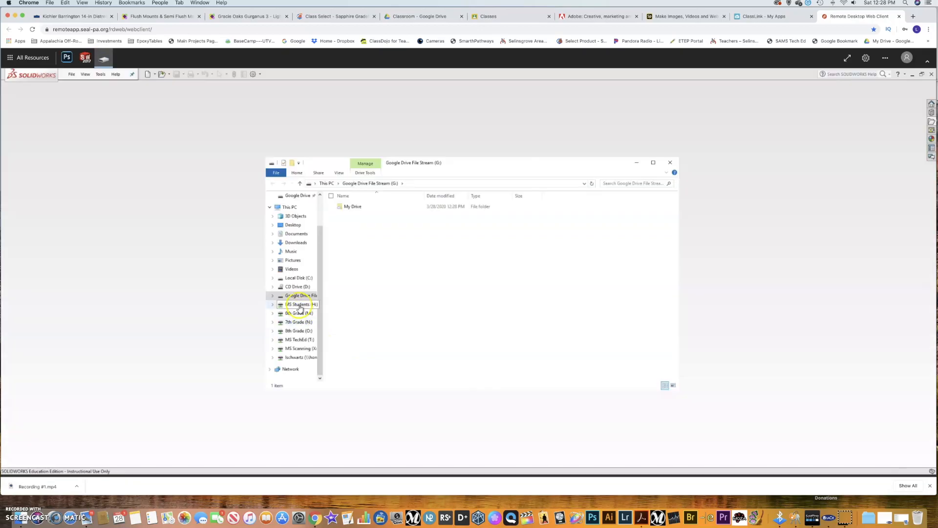
# Open the MS Students (H:) drive and scroll down through its alphabetical student folders.
pyautogui.doubleClick(296, 305)
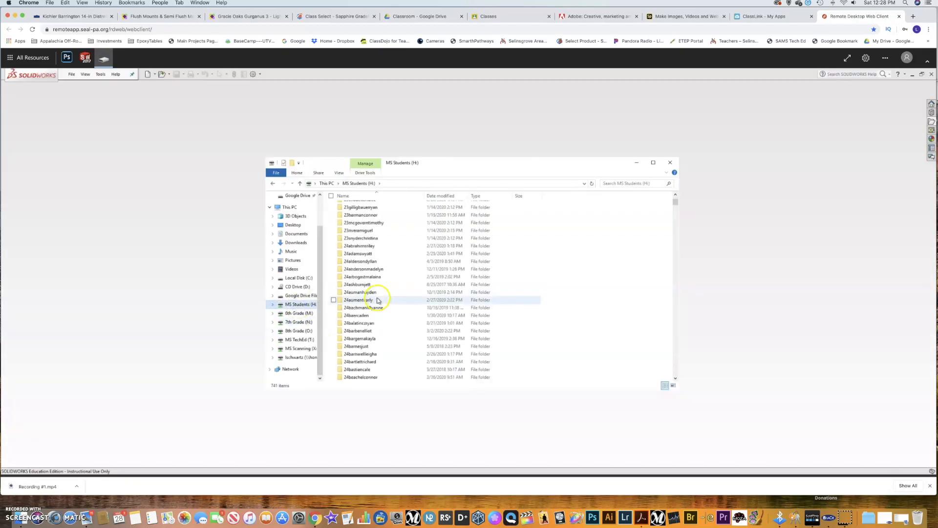
pyautogui.scroll(-3)
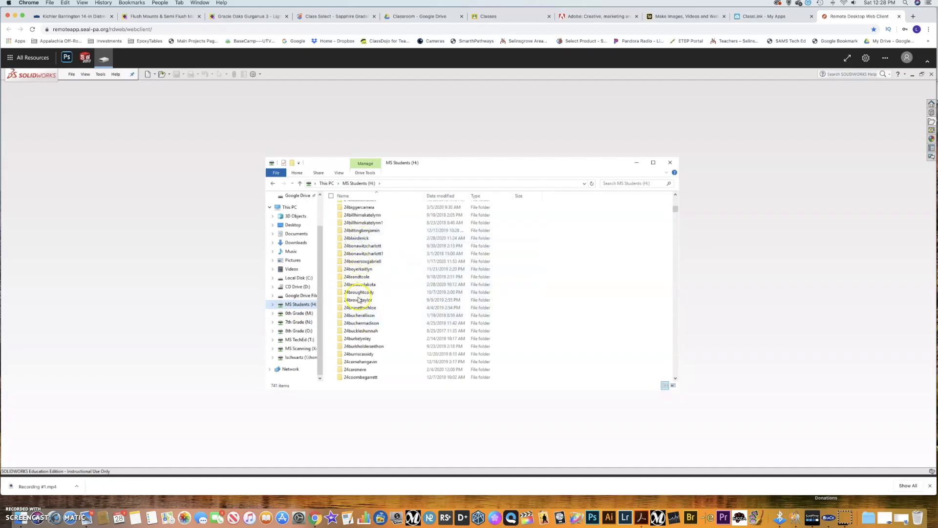
pyautogui.moveTo(357, 276)
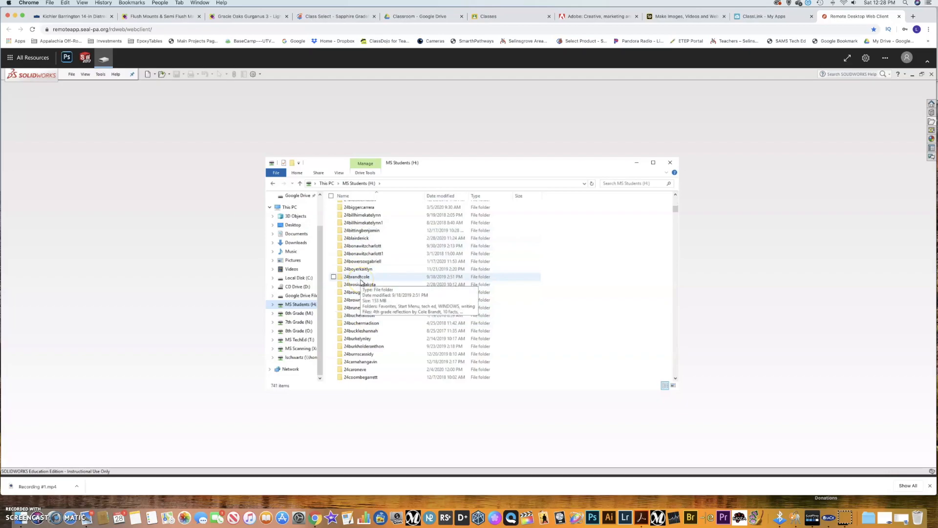
pyautogui.scroll(-3)
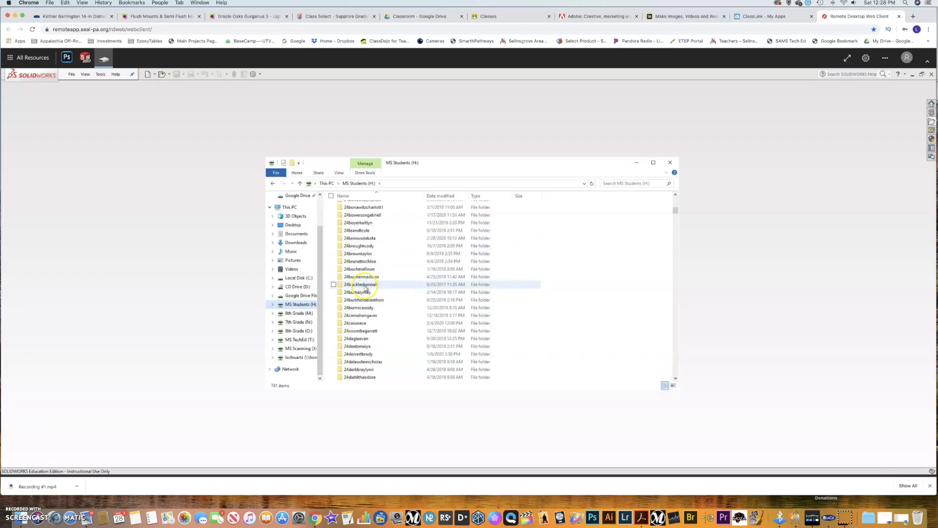
pyautogui.scroll(-3)
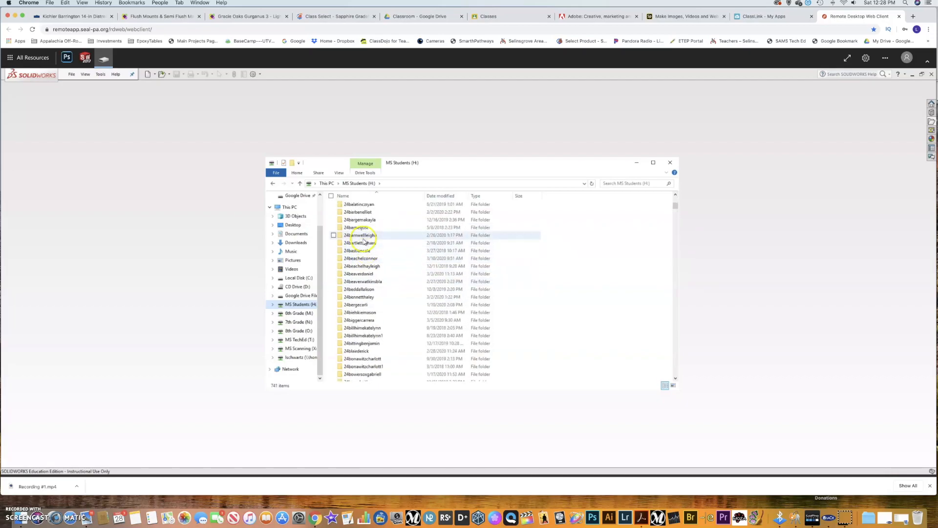
pyautogui.moveTo(360, 235)
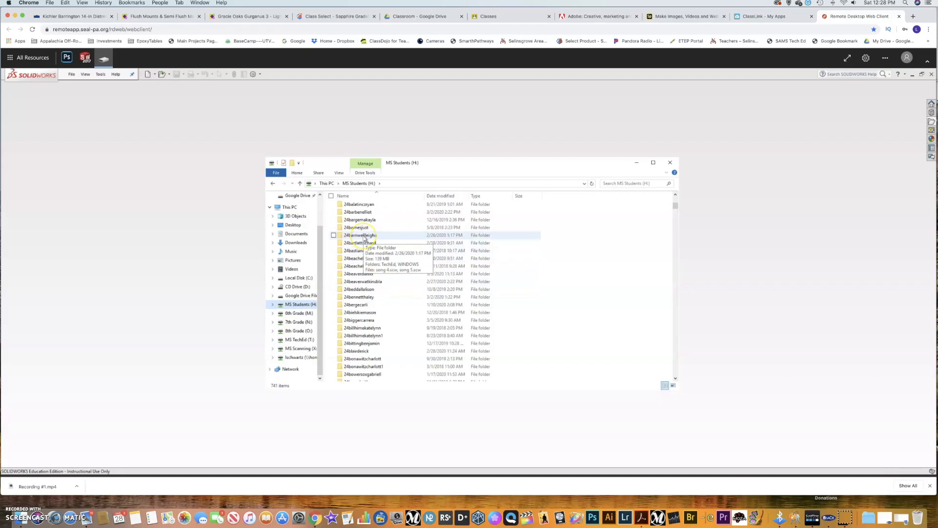
pyautogui.moveTo(170, 156)
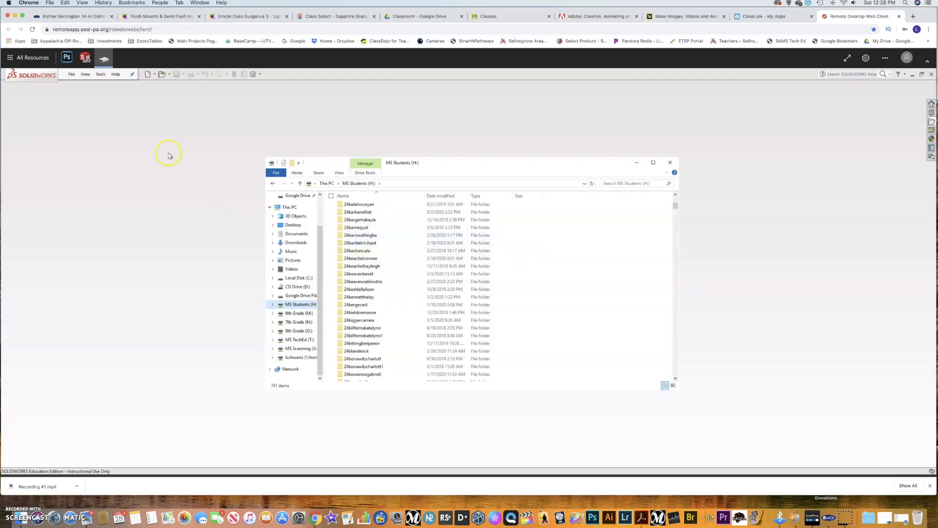
pyautogui.moveTo(137, 127)
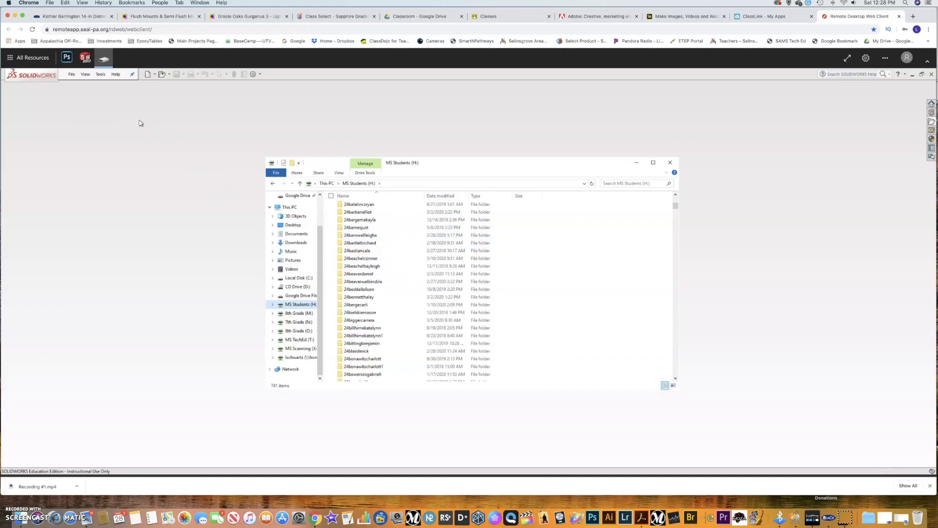
pyautogui.moveTo(180, 128)
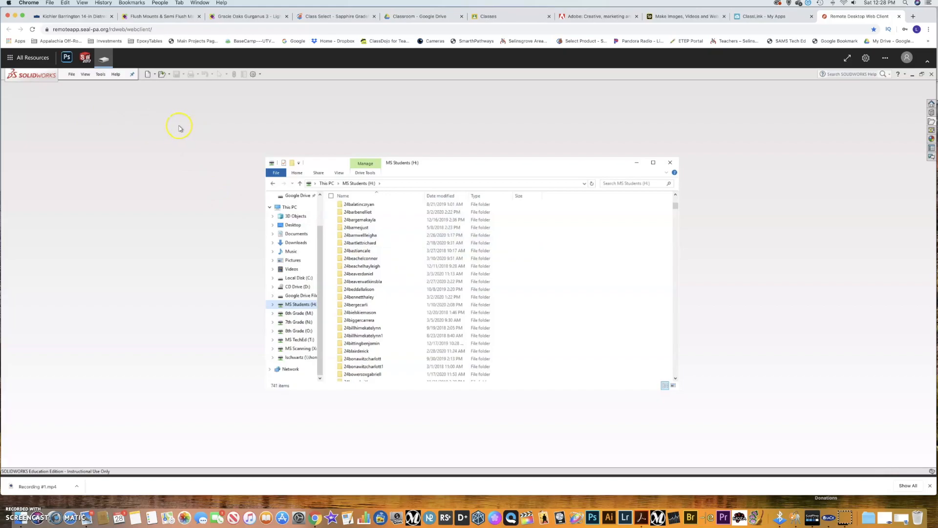
pyautogui.moveTo(170, 128)
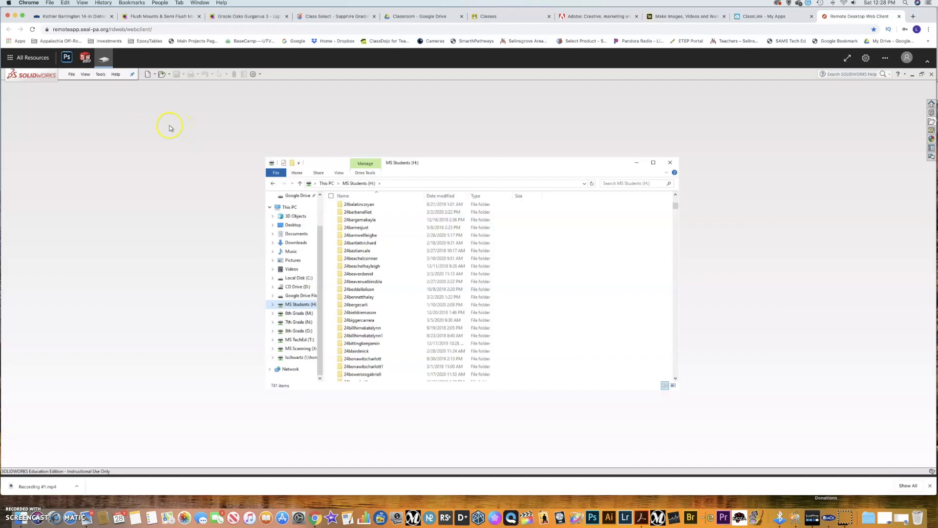
pyautogui.moveTo(241, 96)
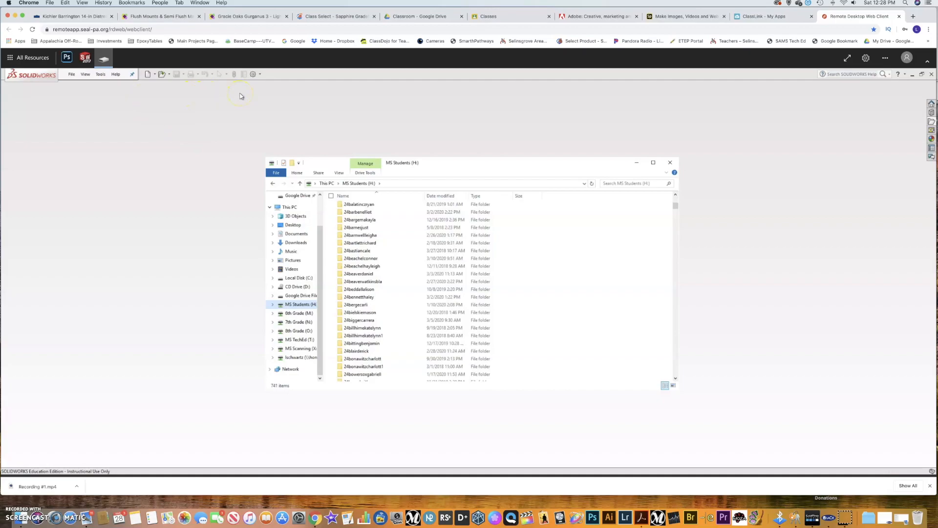
pyautogui.moveTo(239, 97)
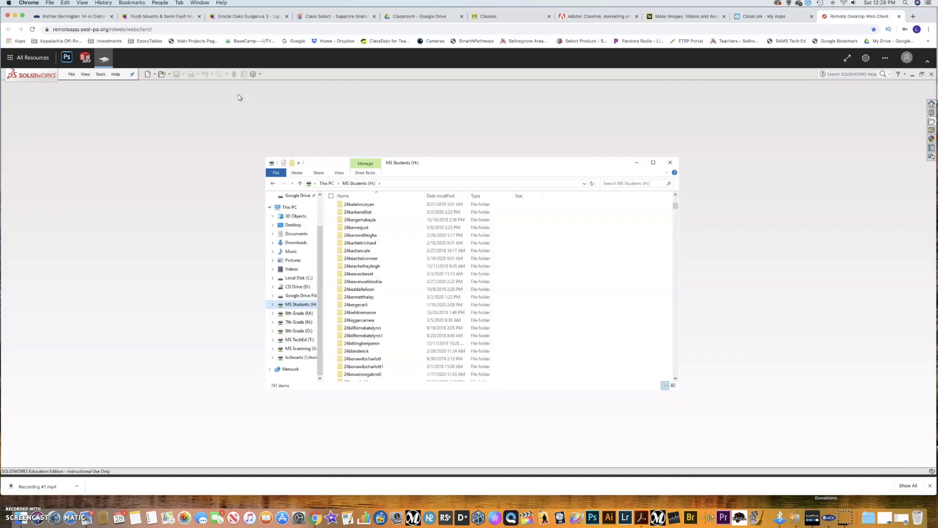
pyautogui.moveTo(249, 100)
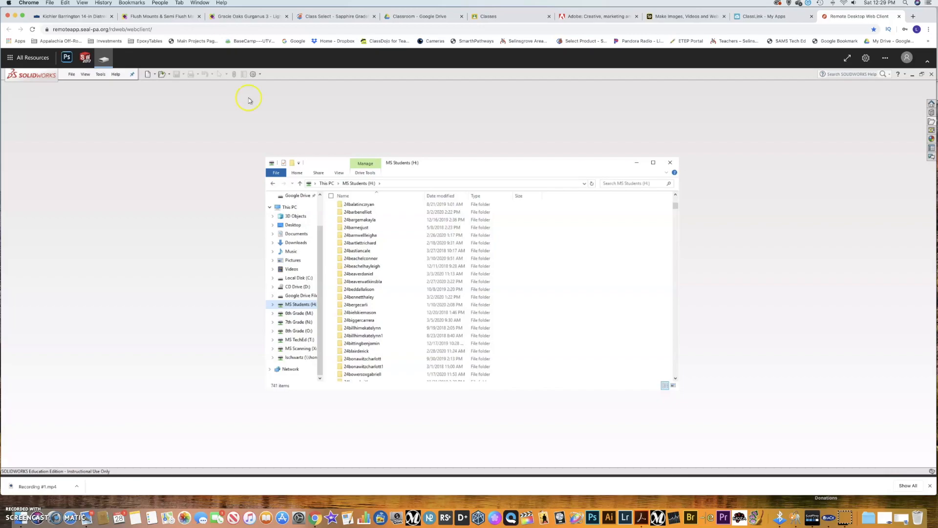
pyautogui.moveTo(73, 468)
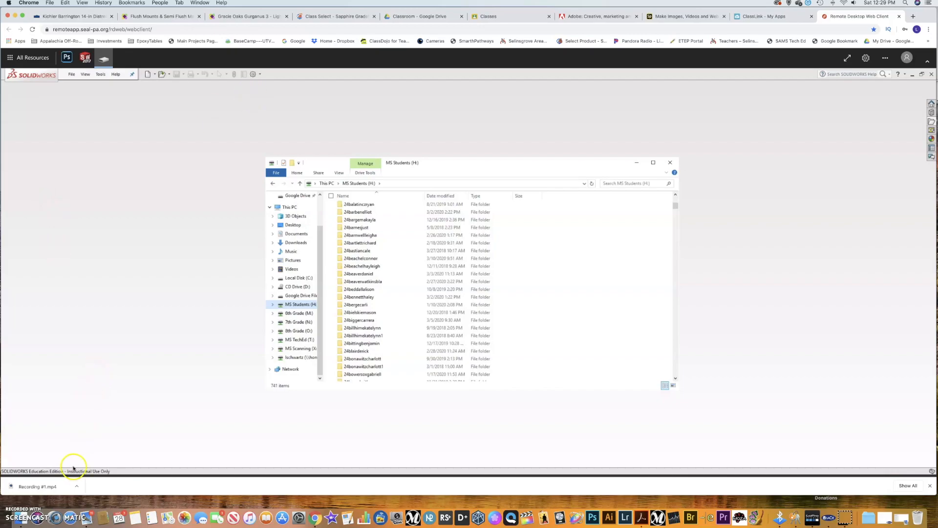